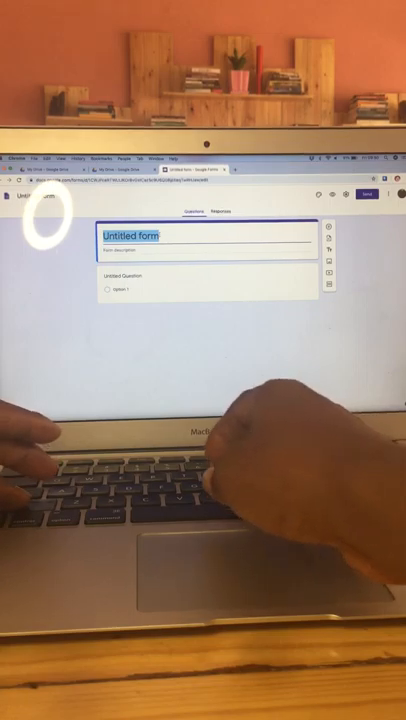
# Enter 'The Fabulous Woman Speaks' as the form title.
pyautogui.write('T')
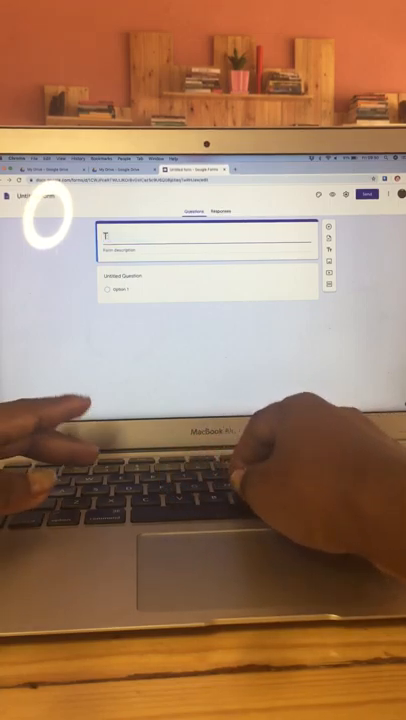
pyautogui.write('he')
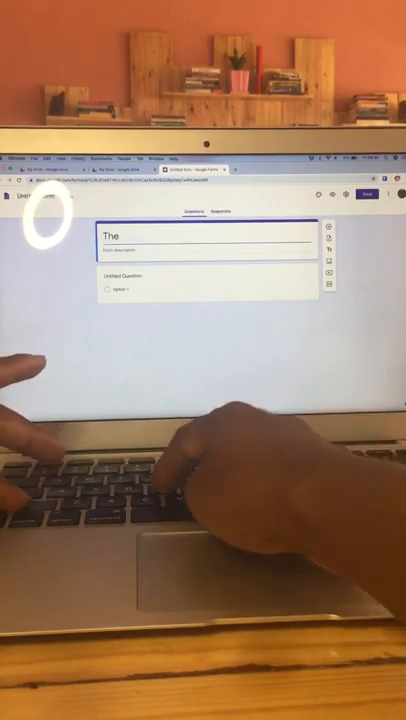
pyautogui.write('Fabulous')
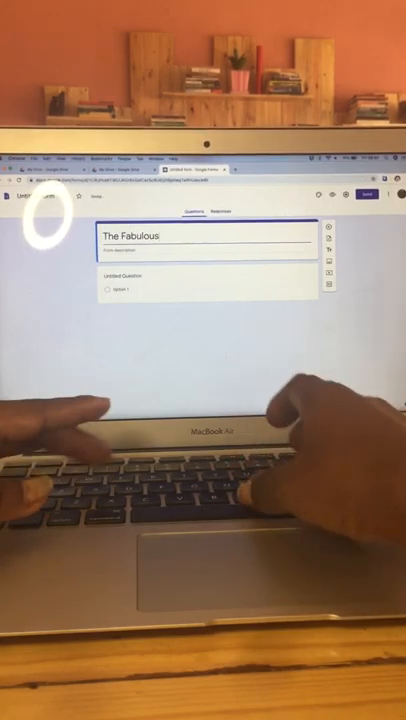
pyautogui.write('Woman')
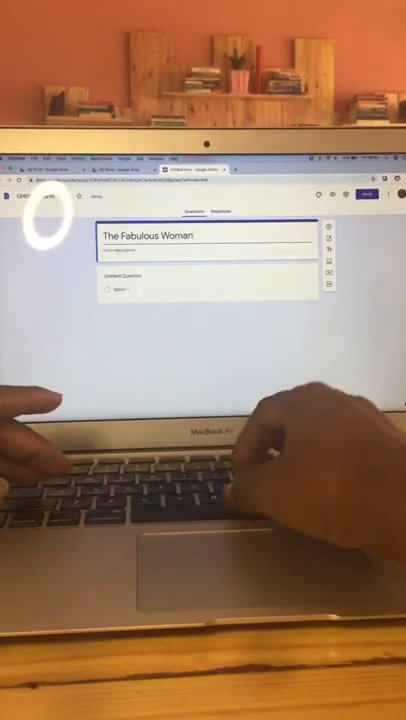
pyautogui.write('Spe')
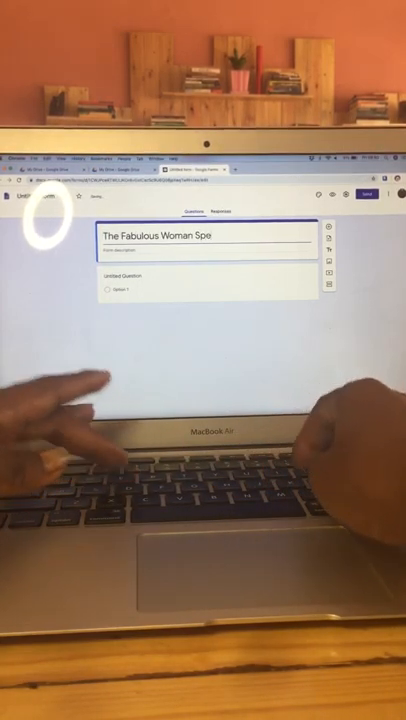
pyautogui.write('aks')
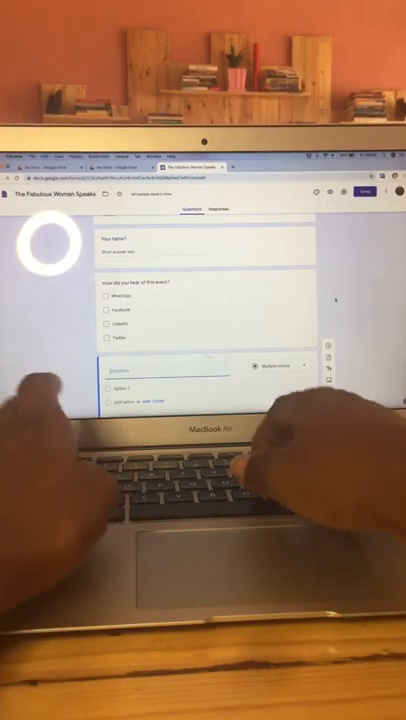
# Begin the next question with the words 'Would y'.
pyautogui.write('Would y')
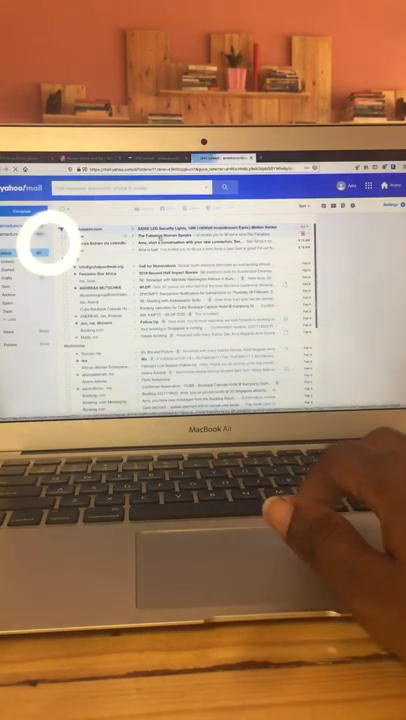
# Open the inbox message containing the Fill out form link.
pyautogui.click(200, 230)
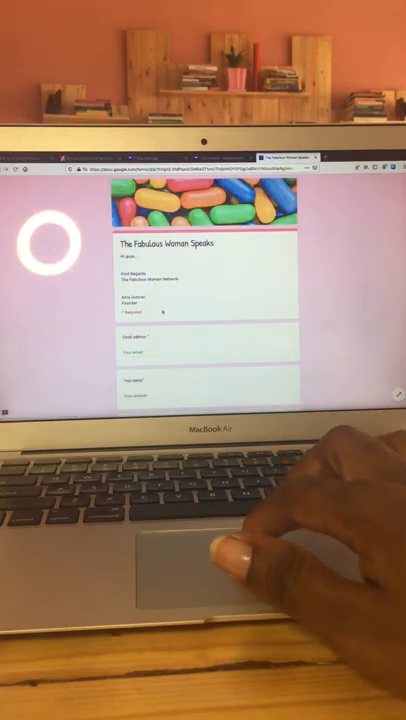
# Scroll the live form down through its questions to the embedded image.
pyautogui.scroll(-3)
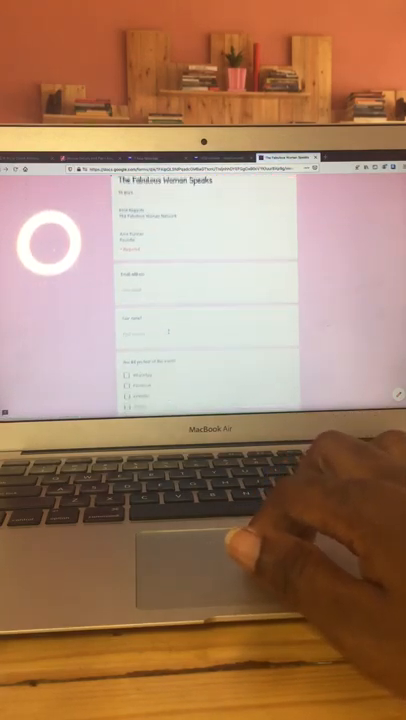
pyautogui.scroll(-3)
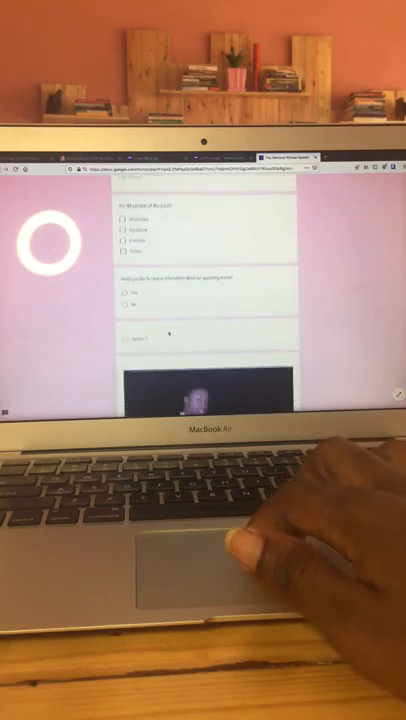